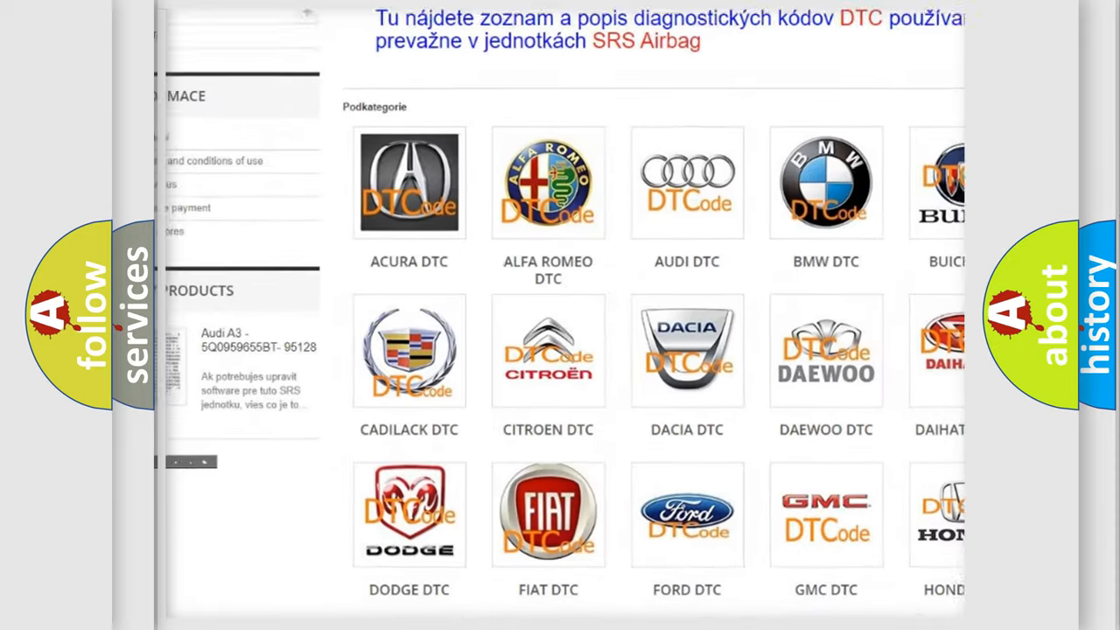
scroll(down, 3)
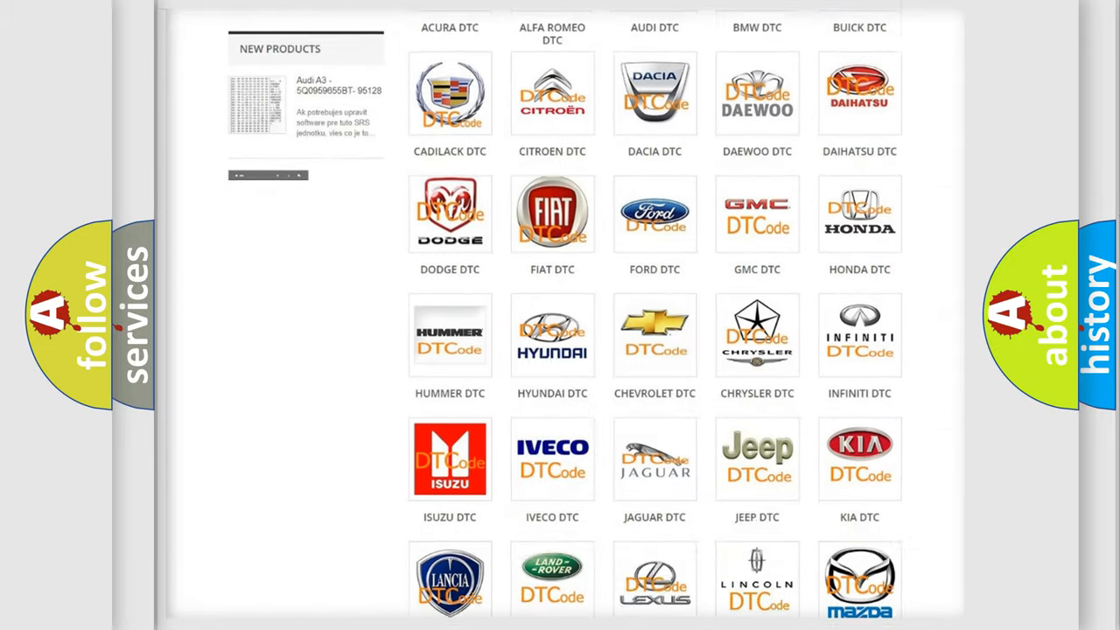
scroll(down, 3)
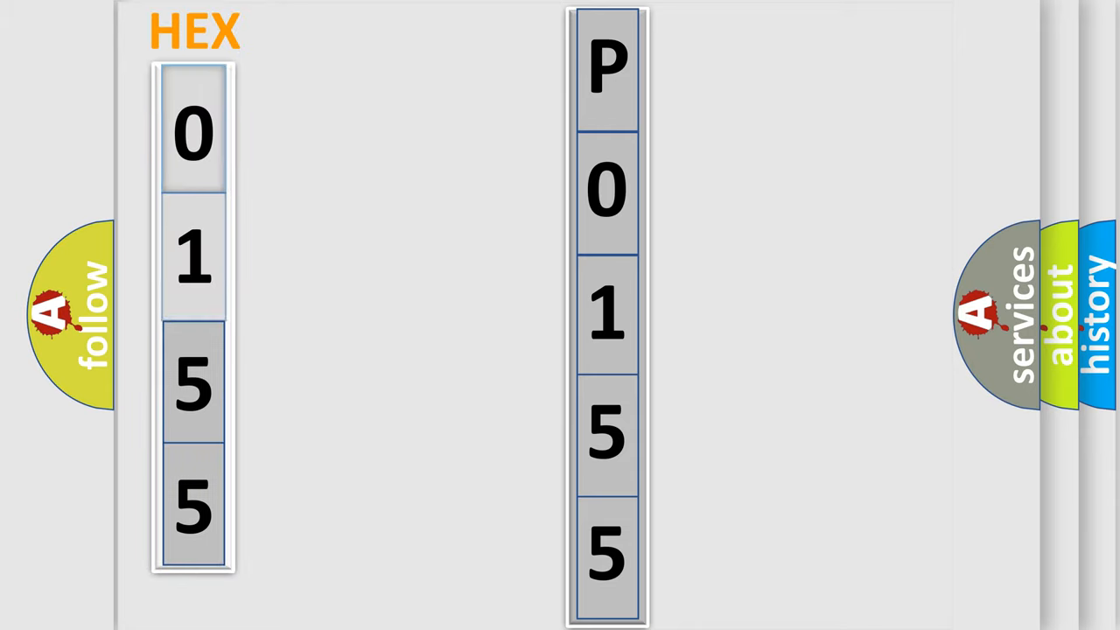
click(193, 131)
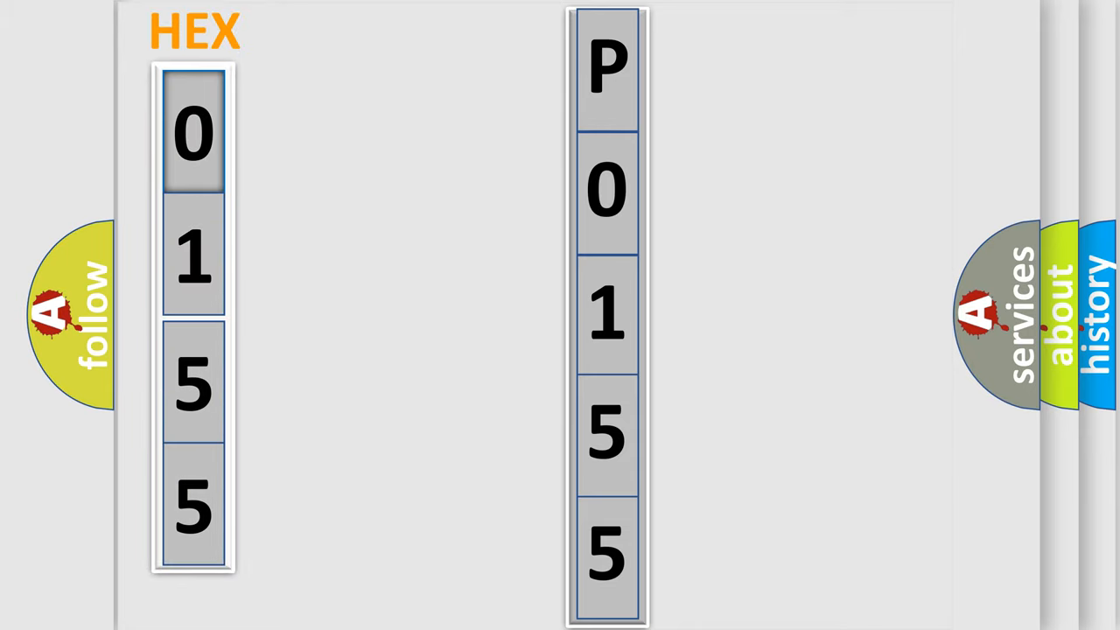